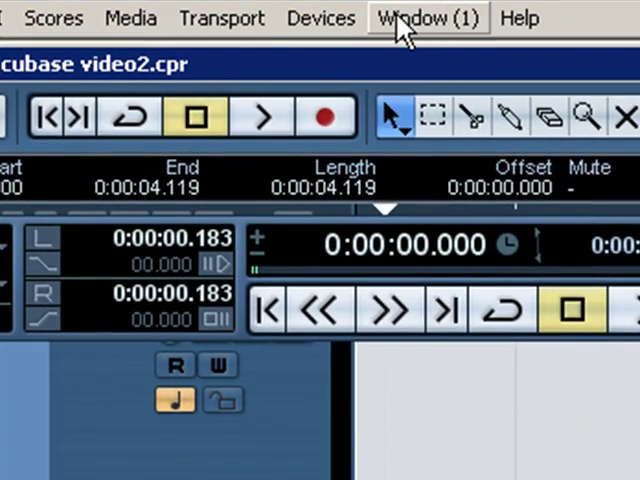
- Open the VST Instruments rack from the Devices menu, showing StylusRMX in slot 1
left_click(320, 18)
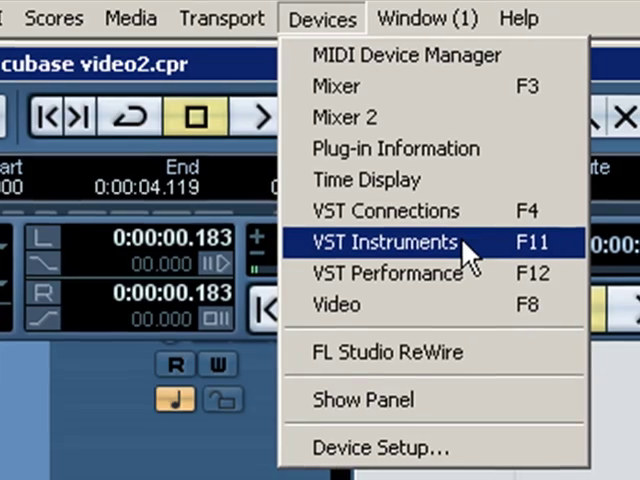
left_click(385, 242)
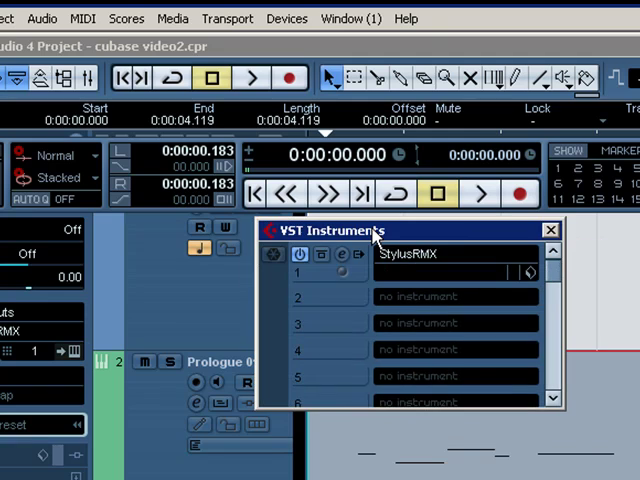
mouse_move(407, 253)
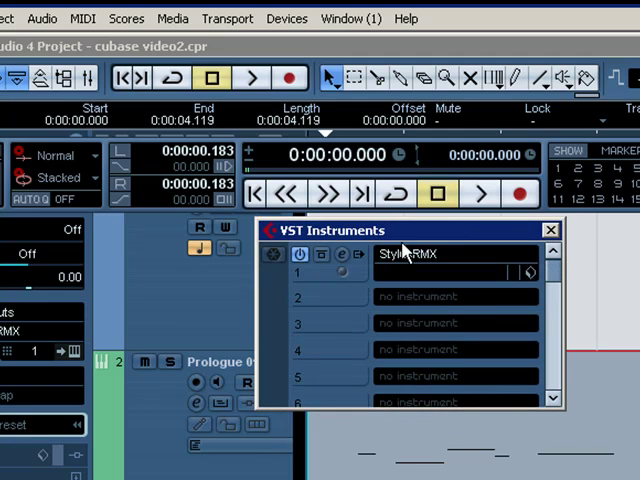
mouse_move(432, 235)
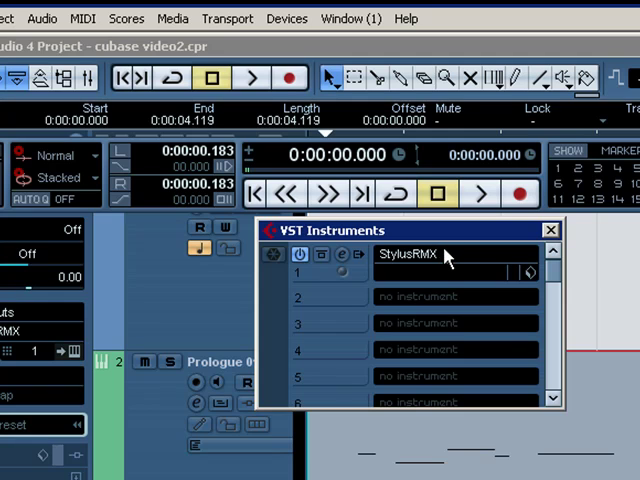
mouse_move(448, 305)
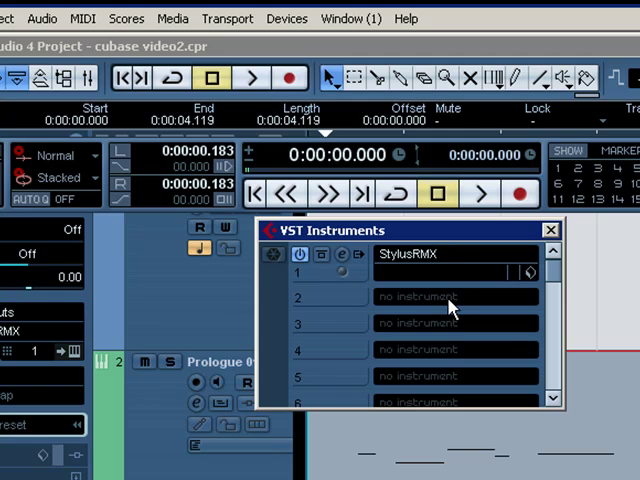
left_click(456, 296)
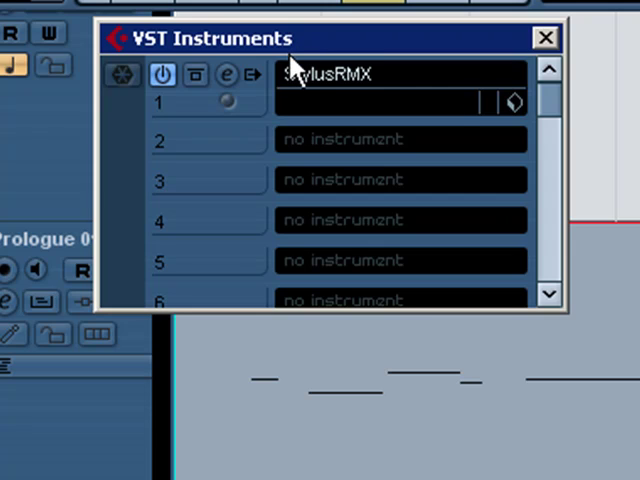
mouse_move(258, 95)
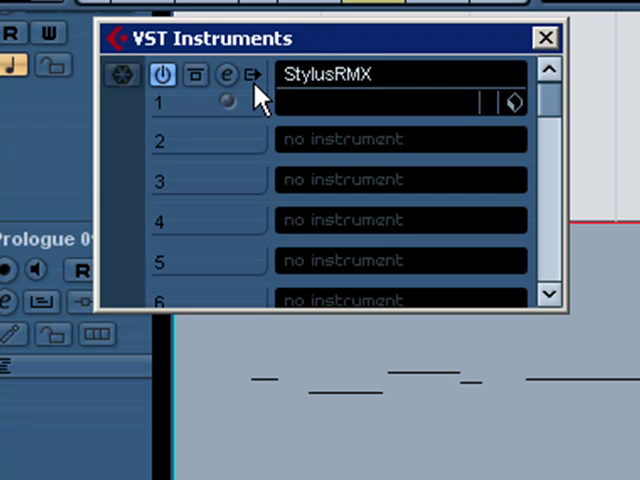
- Show StylusRMX's output list with its eight stereo outputs
left_click(251, 73)
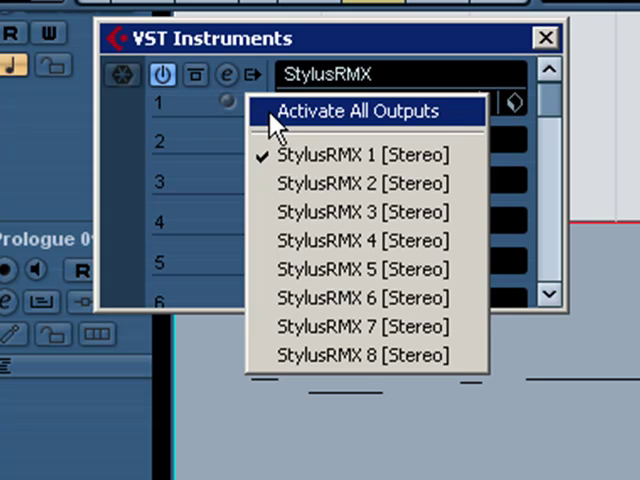
- Choose Activate All Outputs for StylusRMX and close the output list
left_click(360, 111)
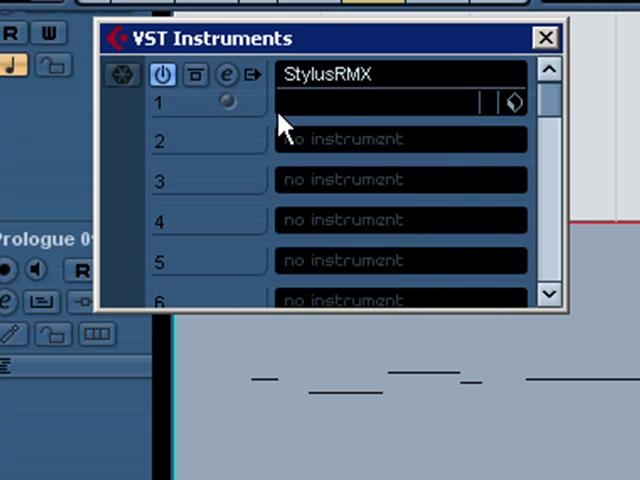
mouse_move(437, 200)
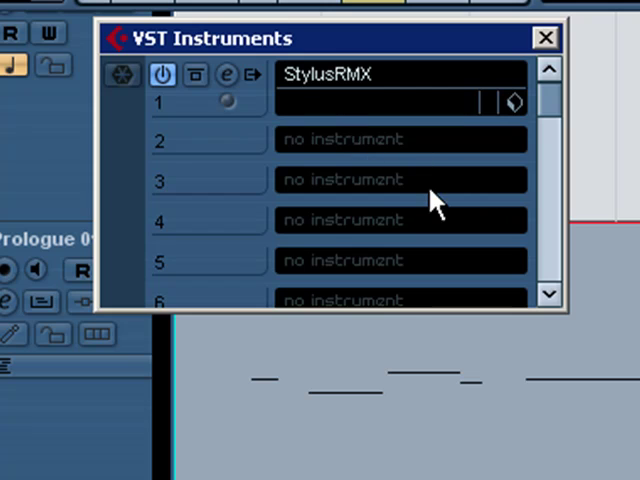
left_click(255, 73)
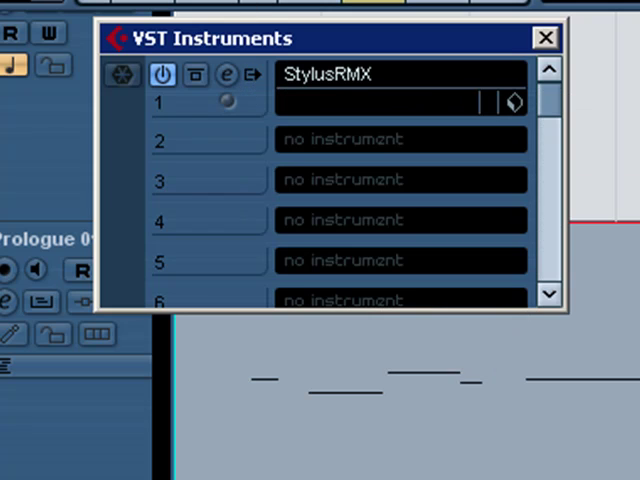
mouse_move(17, 443)
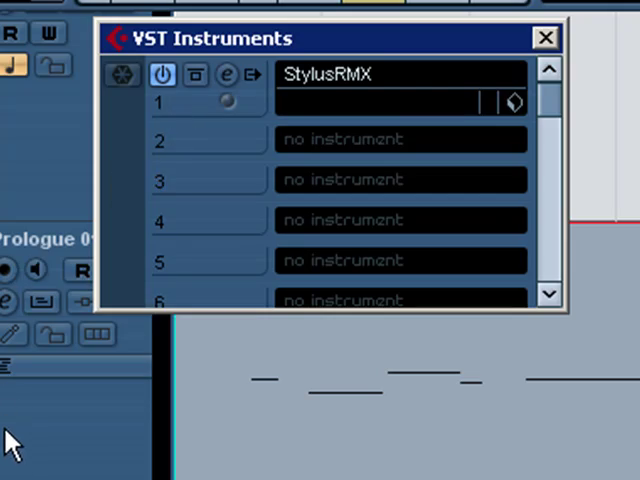